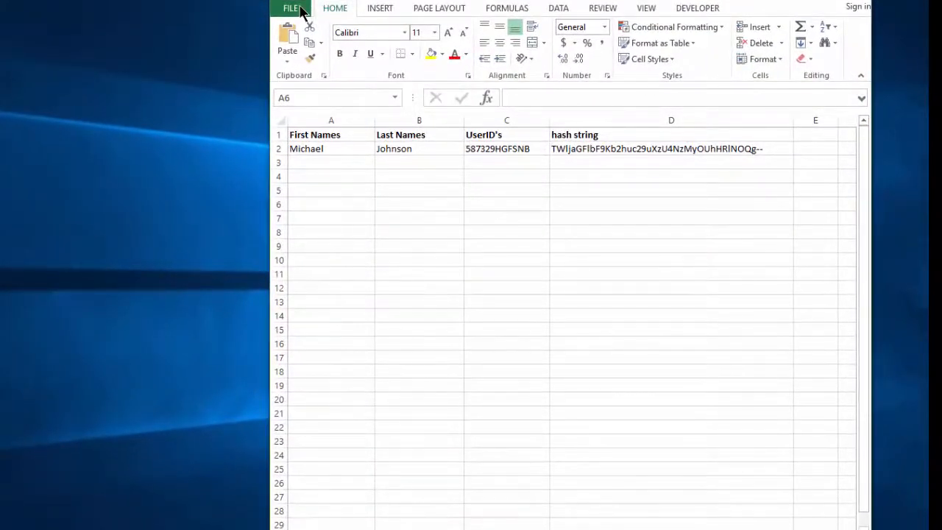
Show the workbook's Info backstage from Excel's File menu.
{"action": "left_click", "coordinate": [290, 8]}
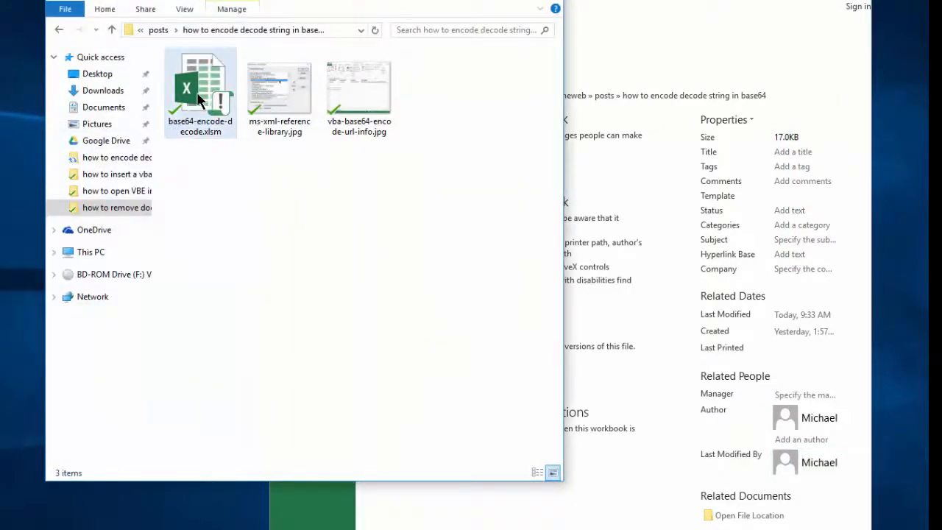
Bring up the .xlsm file's Properties Details and start Remove Properties and Personal Information.
{"action": "right_click", "coordinate": [200, 88]}
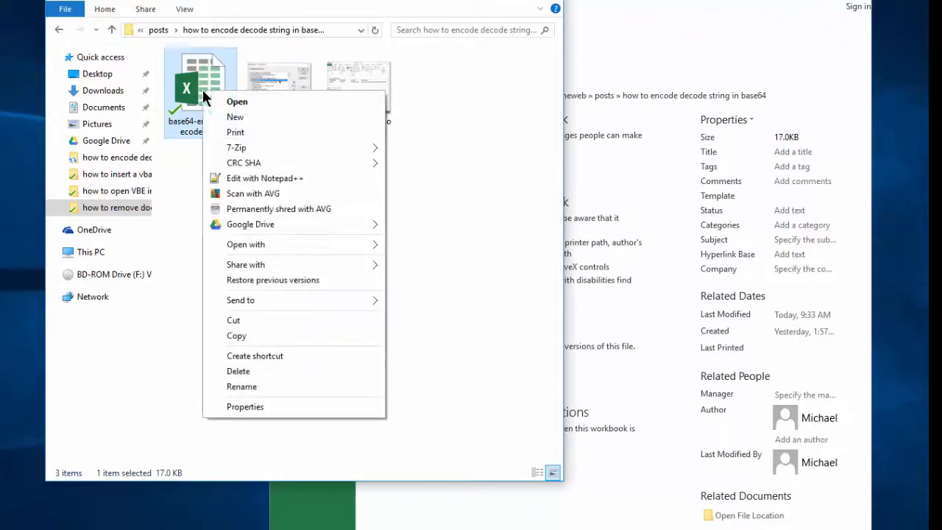
{"action": "left_click", "coordinate": [244, 406]}
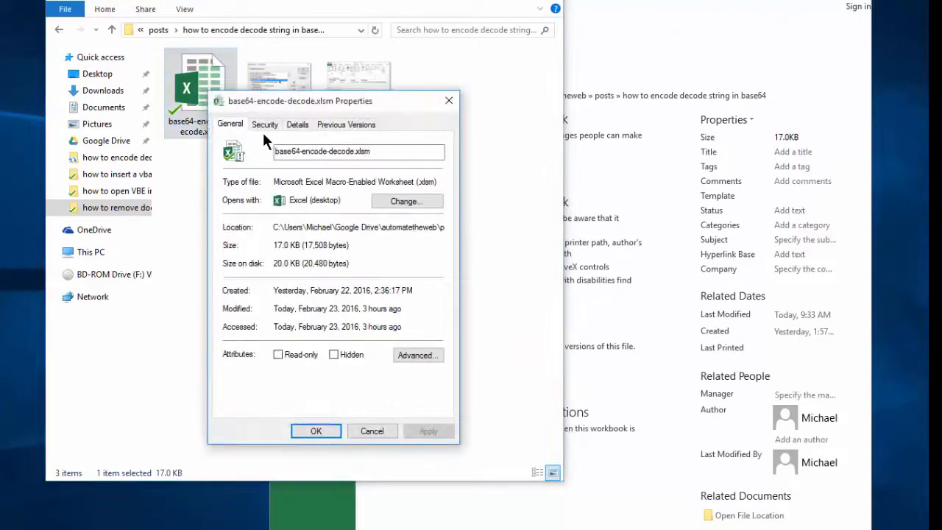
{"action": "left_click", "coordinate": [297, 123]}
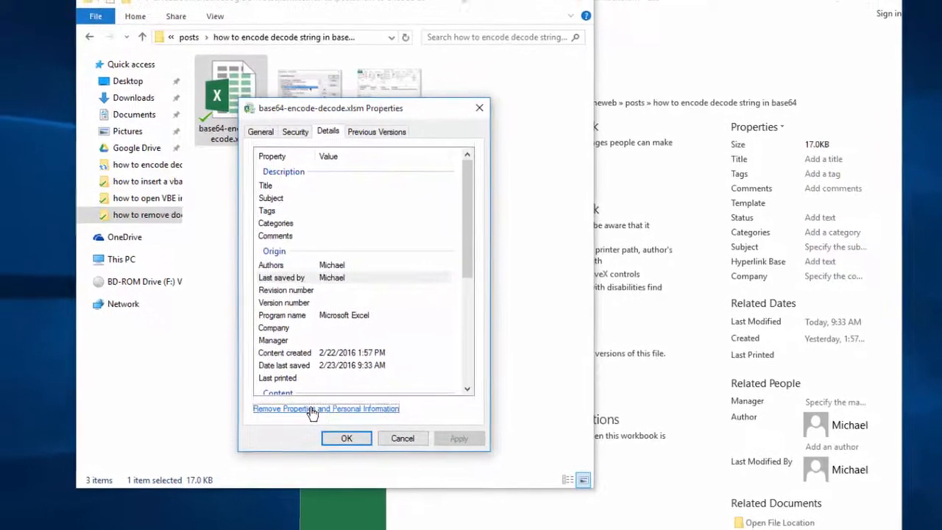
{"action": "left_click", "coordinate": [325, 409]}
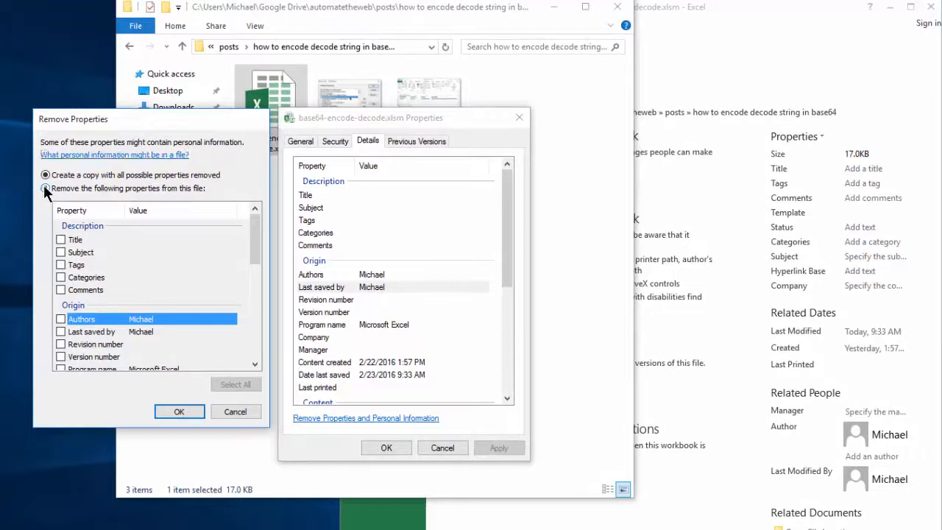
Choose 'Remove the following properties from this file' and review the property list down to Computer.
{"action": "left_click", "coordinate": [46, 188]}
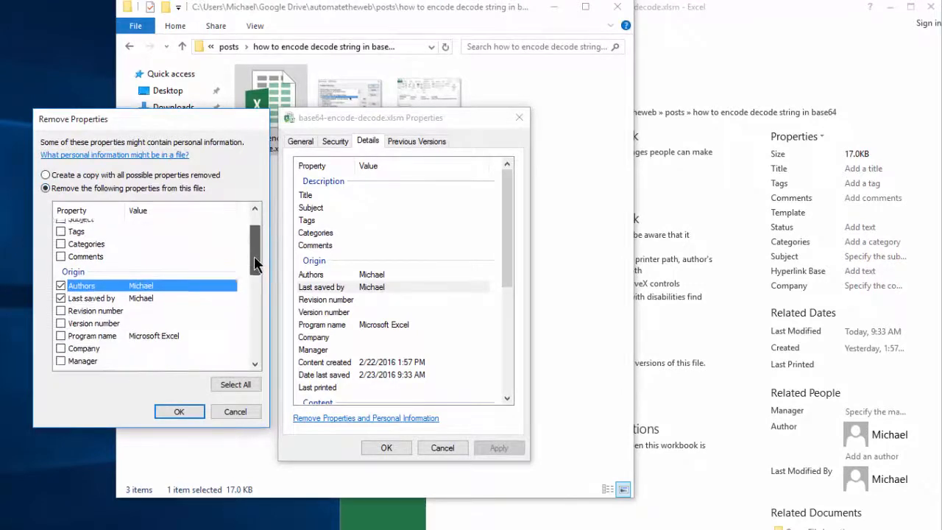
{"action": "scroll", "scroll_direction": "down", "scroll_amount": 3}
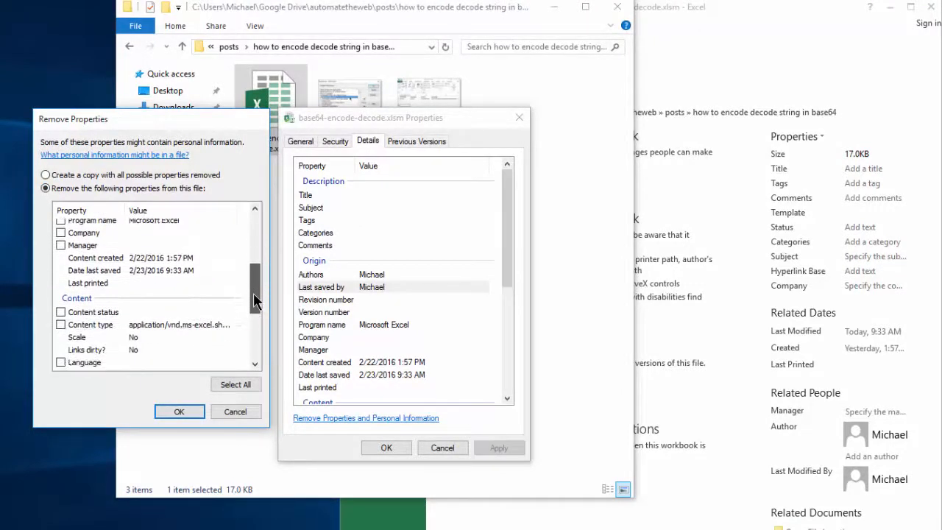
{"action": "scroll", "scroll_direction": "down", "scroll_amount": 3}
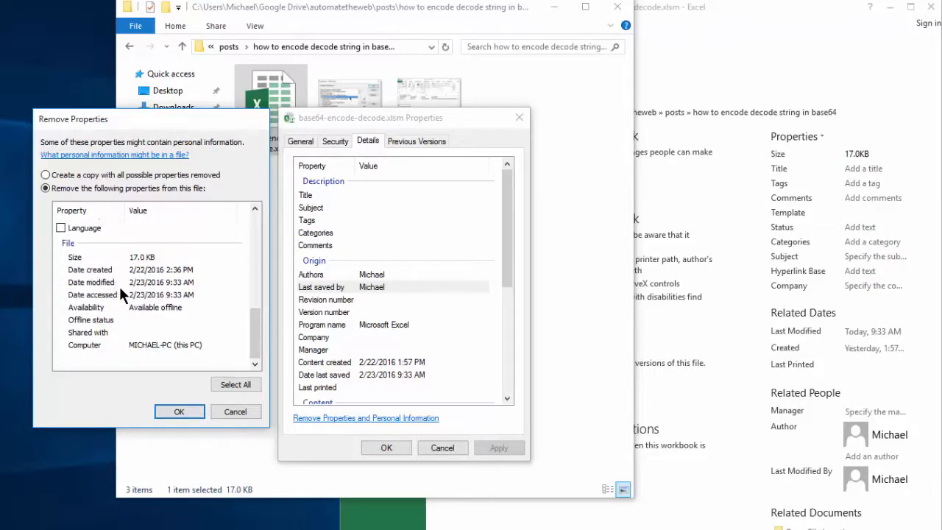
{"action": "left_click", "coordinate": [148, 344]}
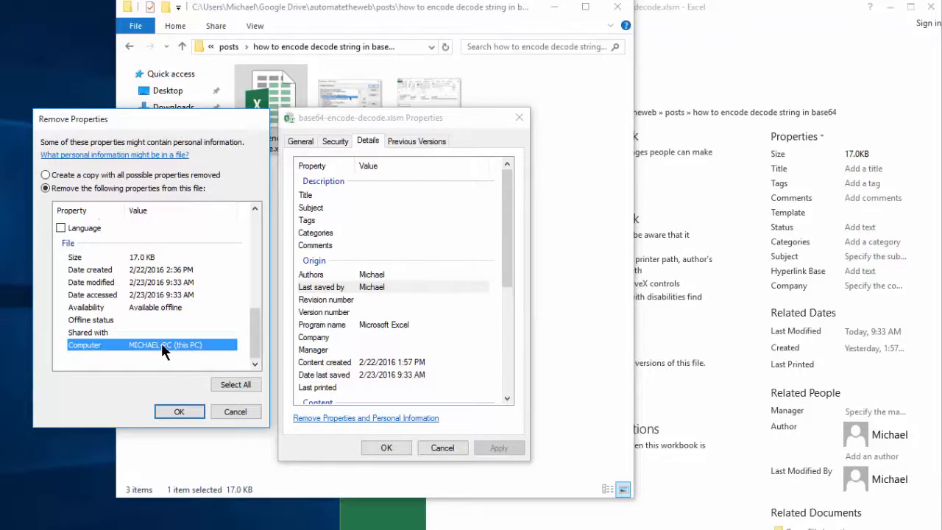